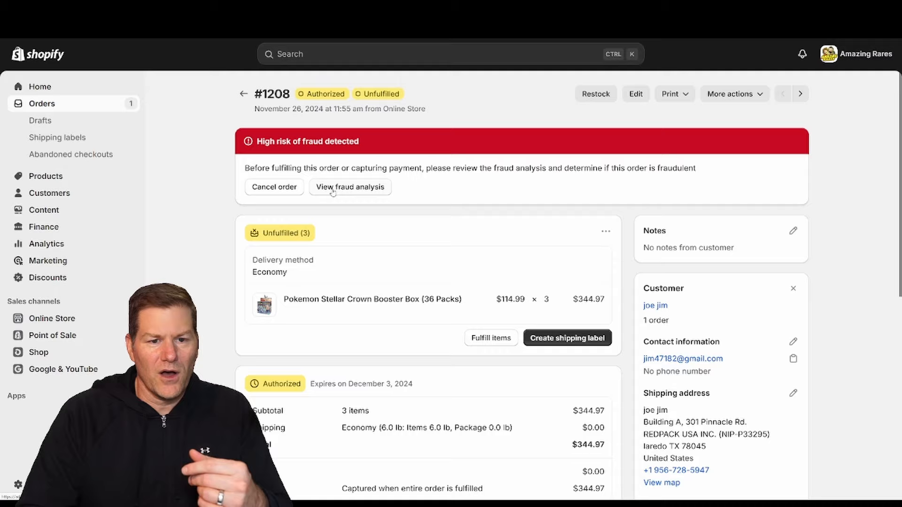
View the fraud analysis for order #1208 and examine its high-risk indicators.
click(349, 187)
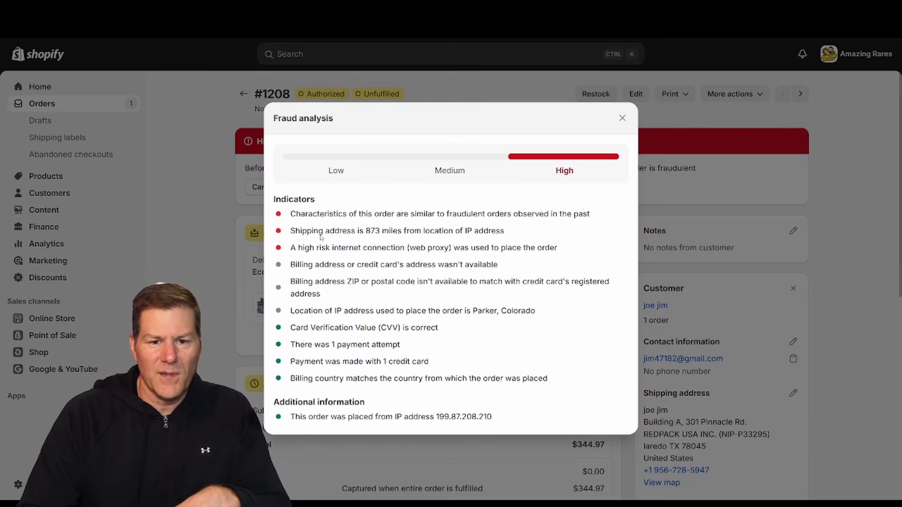
mouse_move(400, 225)
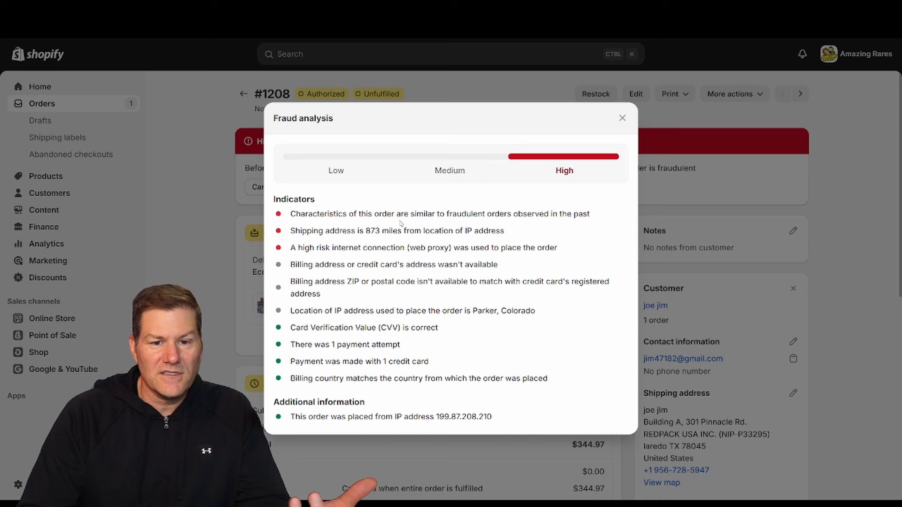
mouse_move(508, 223)
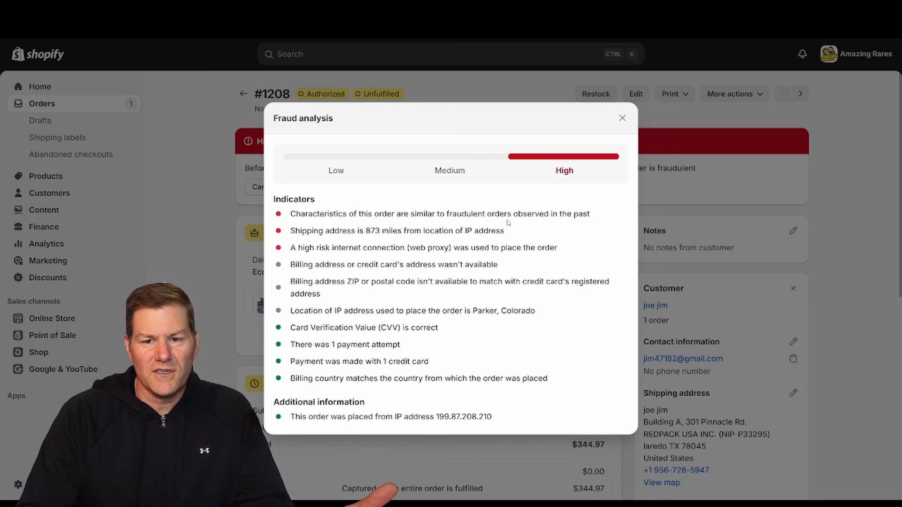
mouse_move(338, 236)
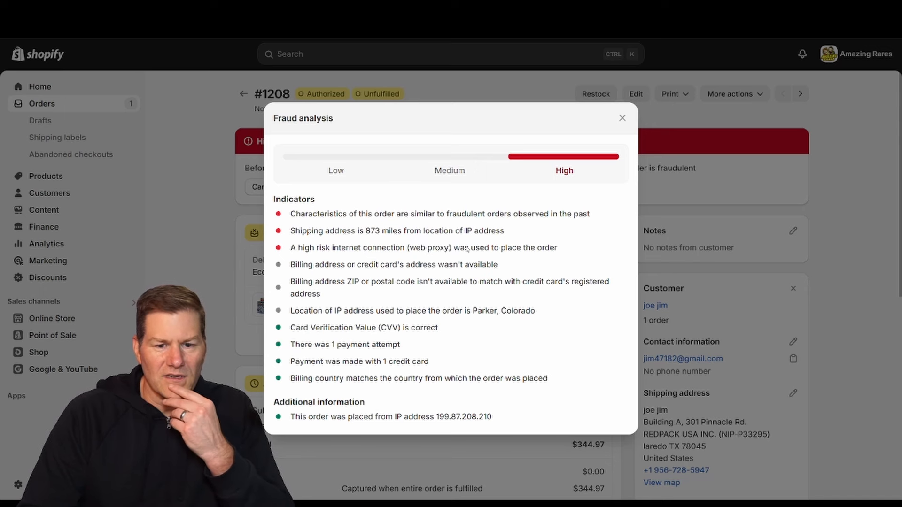
mouse_move(563, 372)
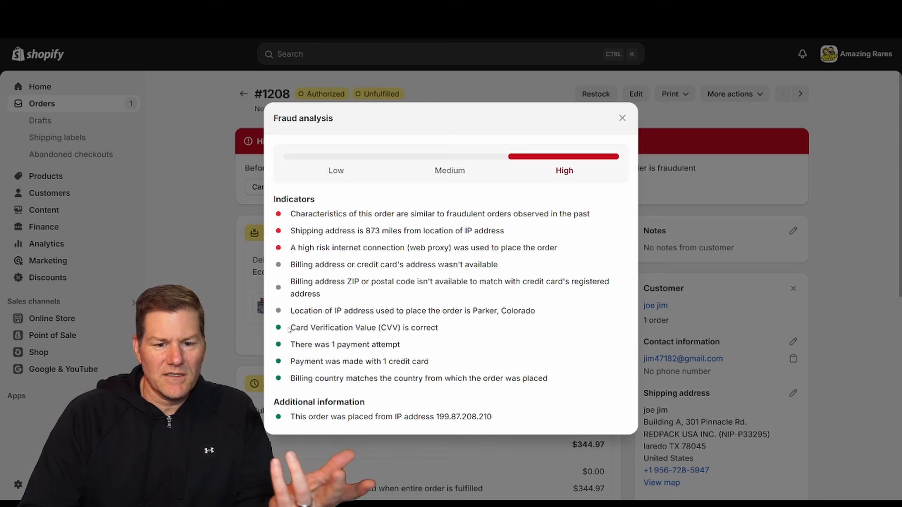
double_click(363, 327)
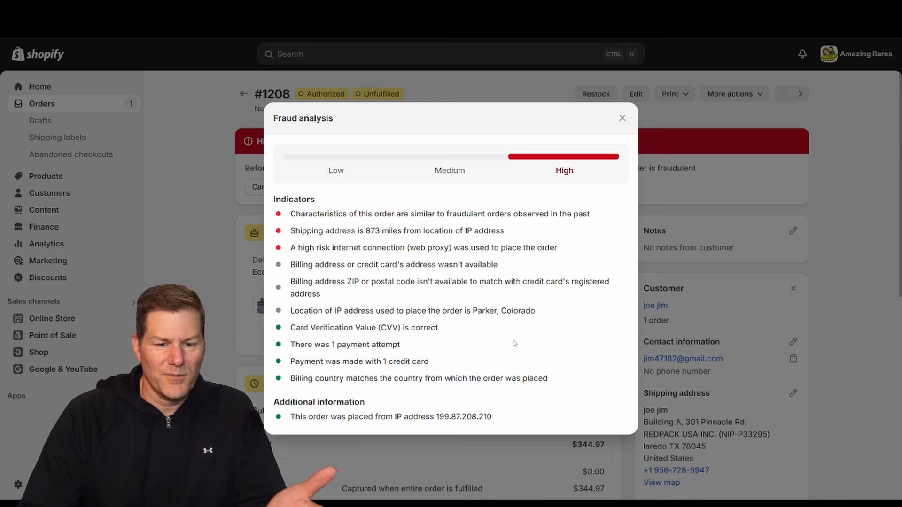
mouse_move(461, 380)
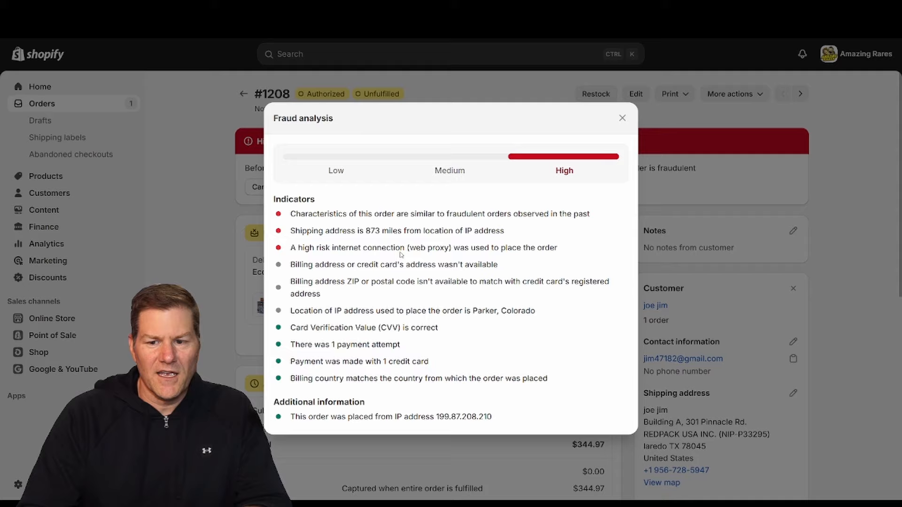
mouse_move(535, 229)
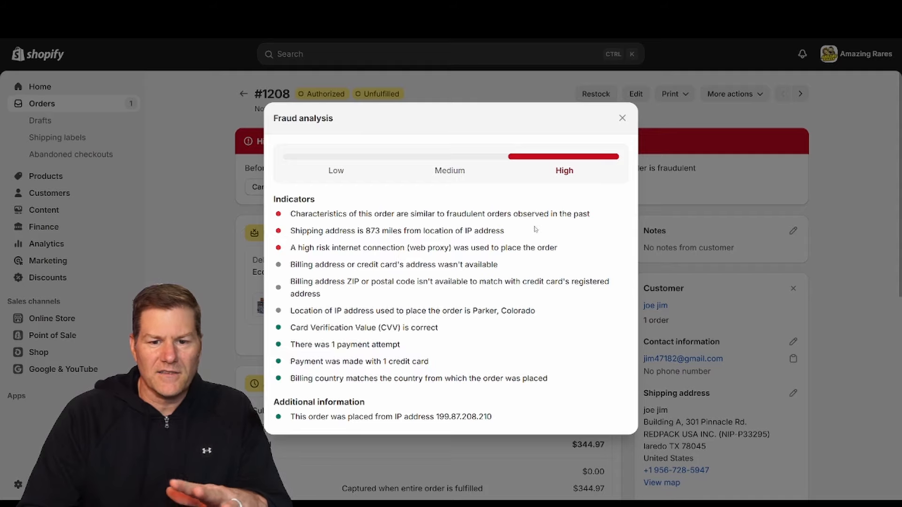
Return to the order and inspect the REDPACK USA INC. shipping address in Laredo, Texas.
click(622, 118)
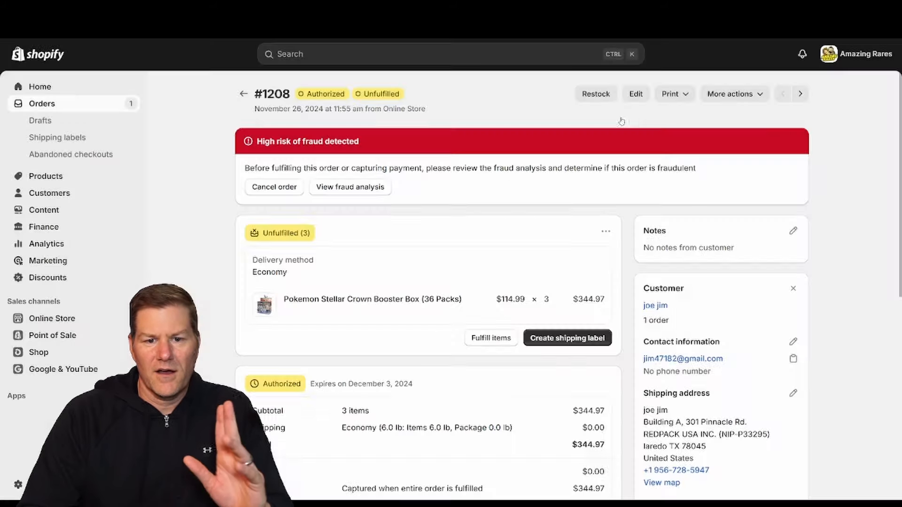
scroll(down, 3)
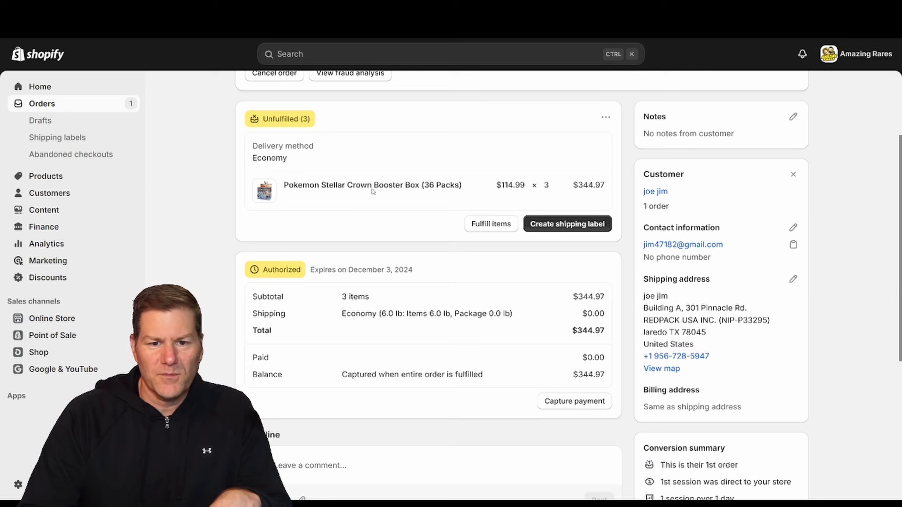
mouse_move(420, 195)
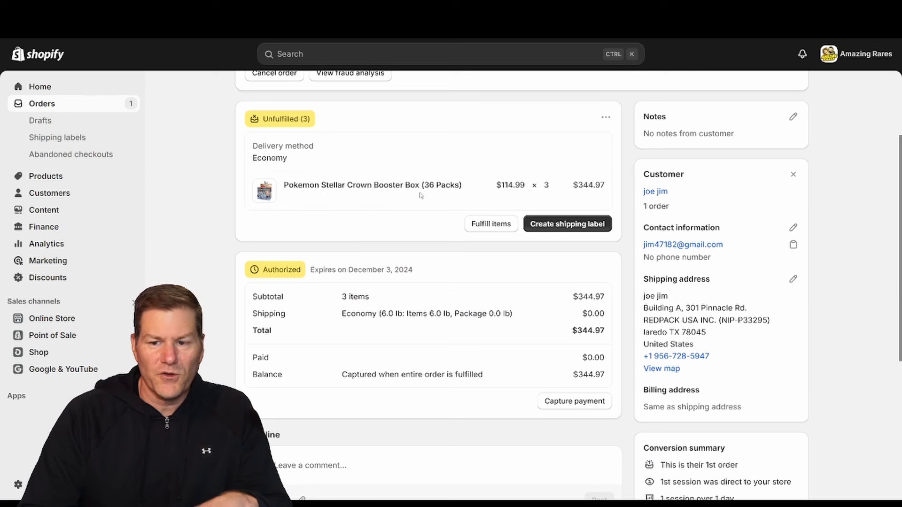
scroll(down, 3)
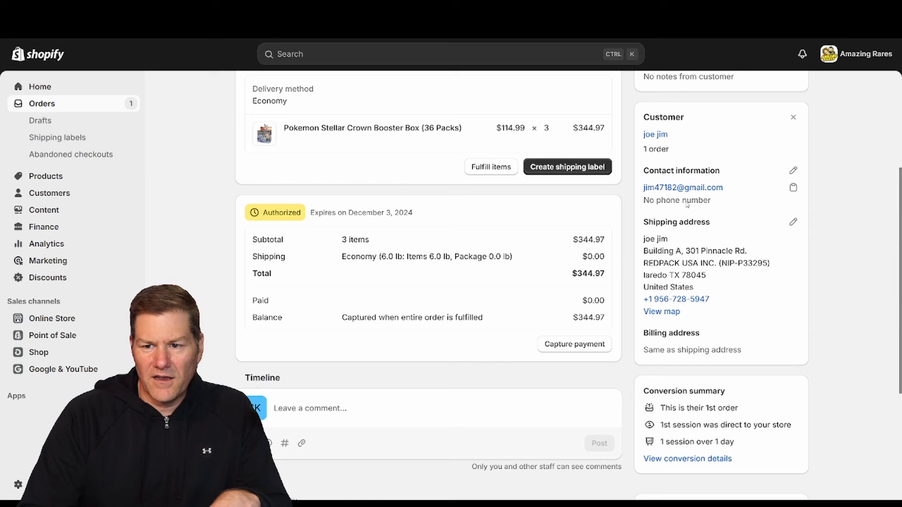
mouse_move(792, 189)
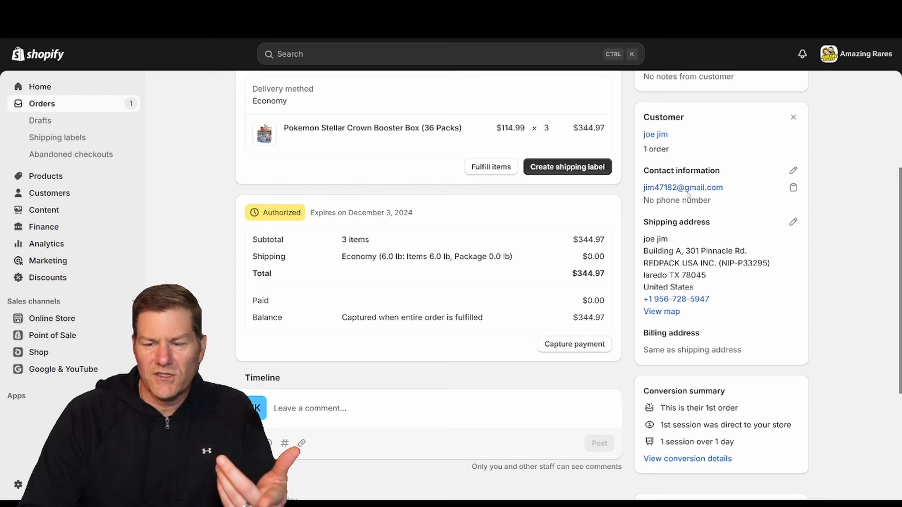
double_click(654, 239)
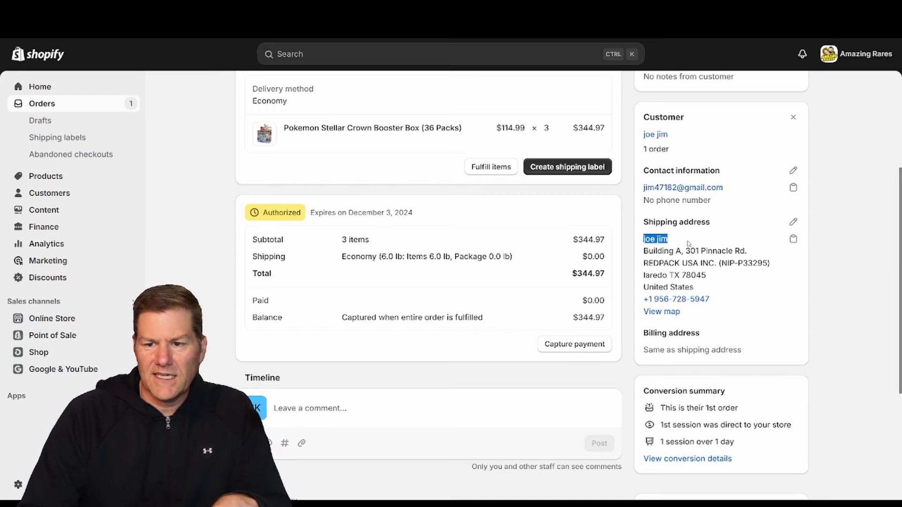
scroll(down, 3)
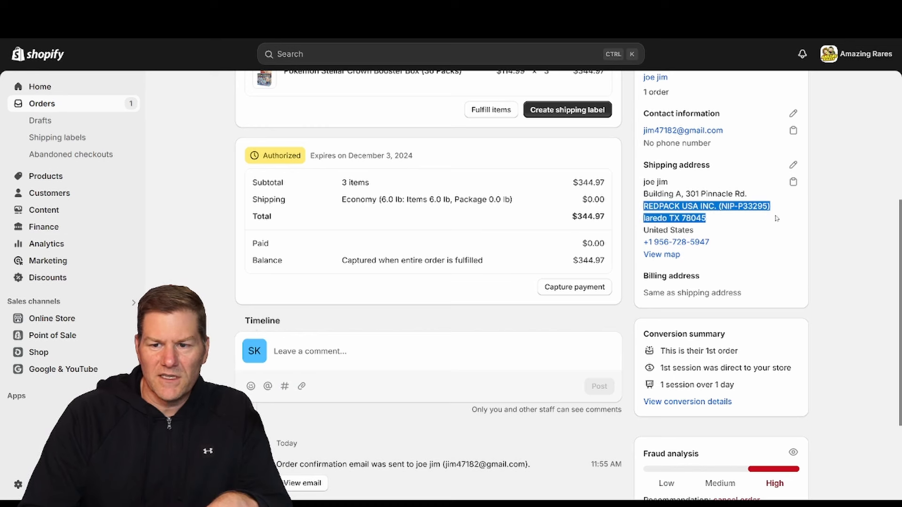
mouse_move(714, 223)
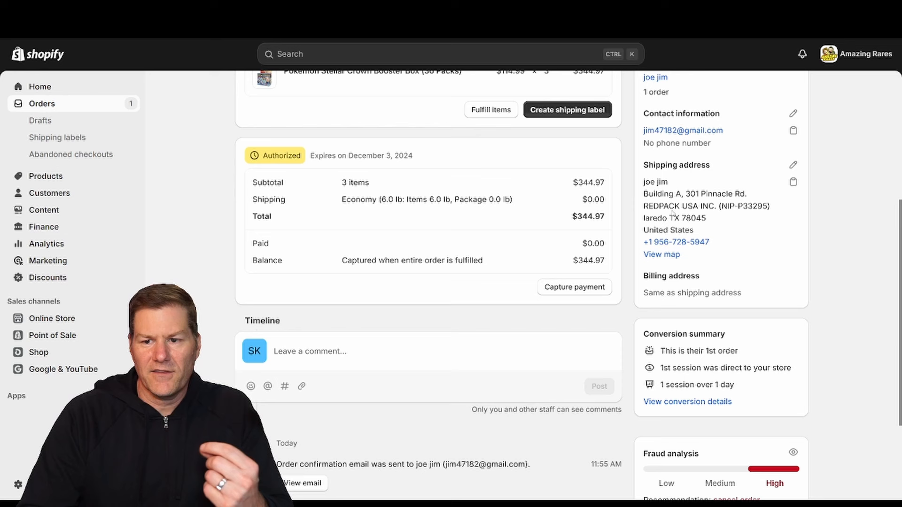
double_click(679, 205)
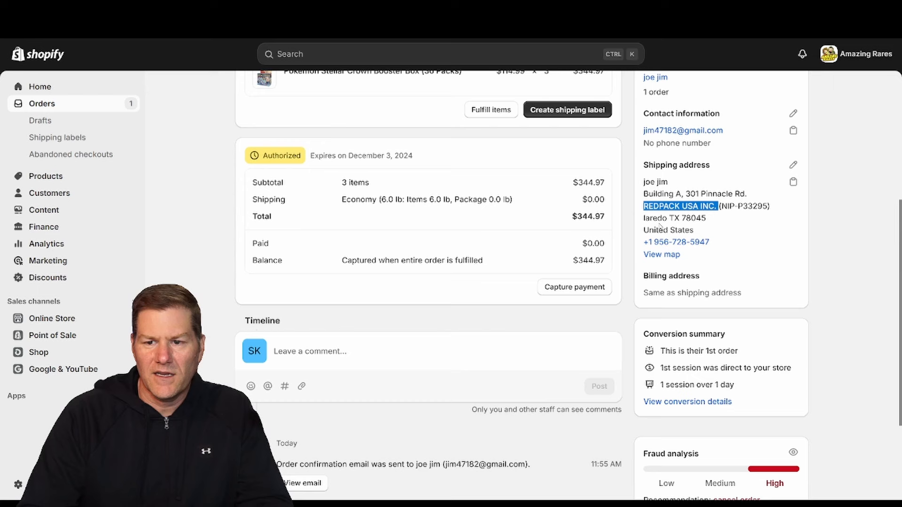
click(673, 218)
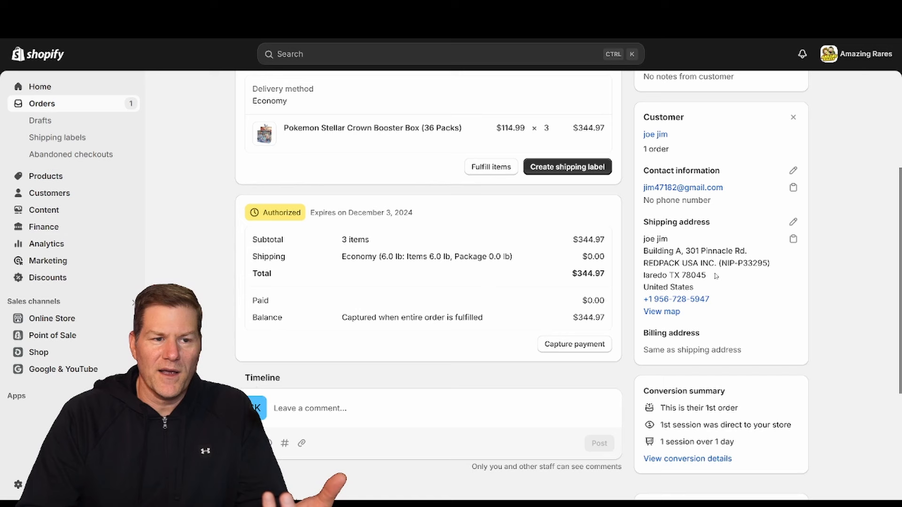
mouse_move(713, 276)
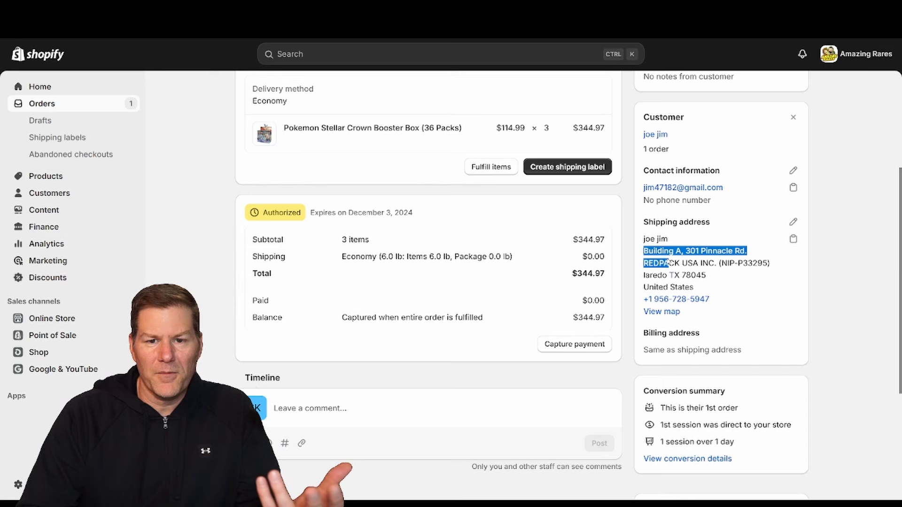
click(722, 270)
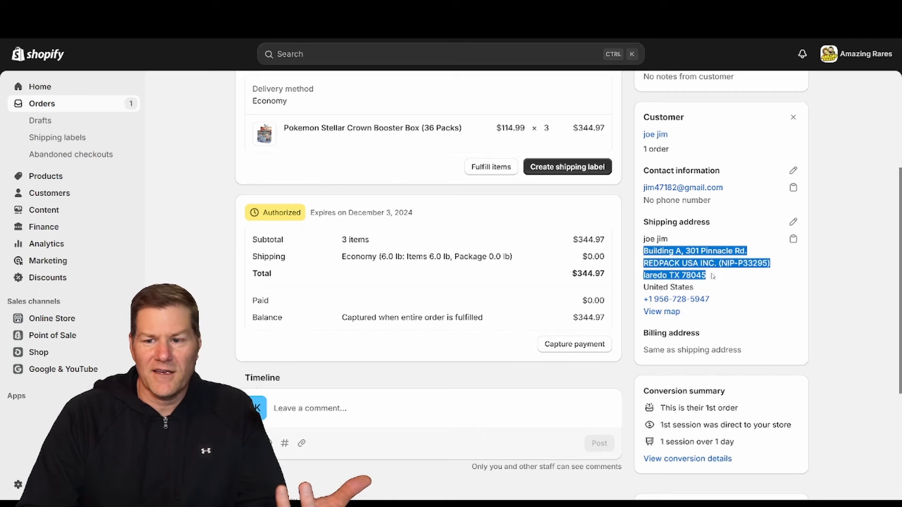
click(713, 280)
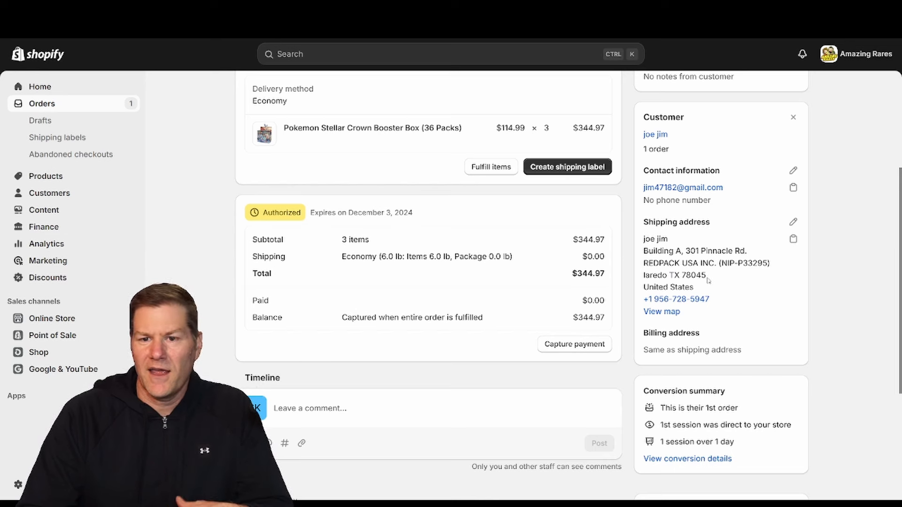
mouse_move(706, 279)
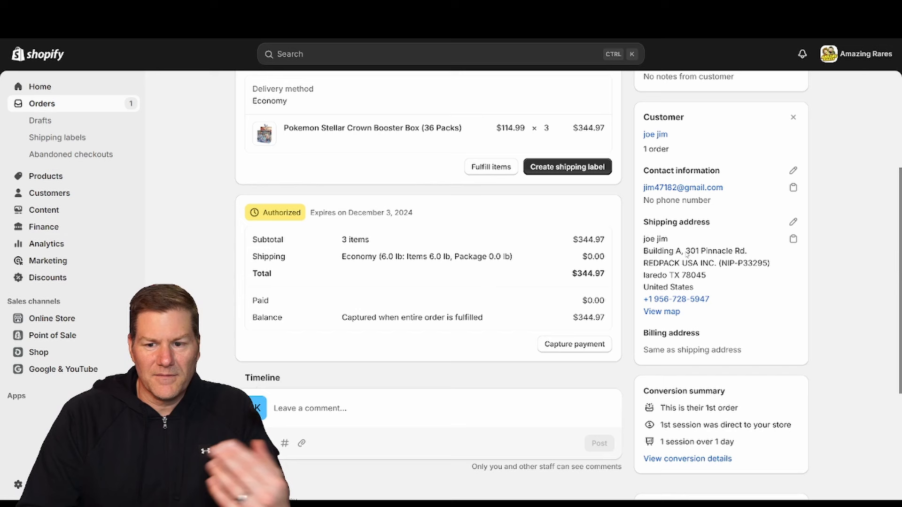
mouse_move(714, 282)
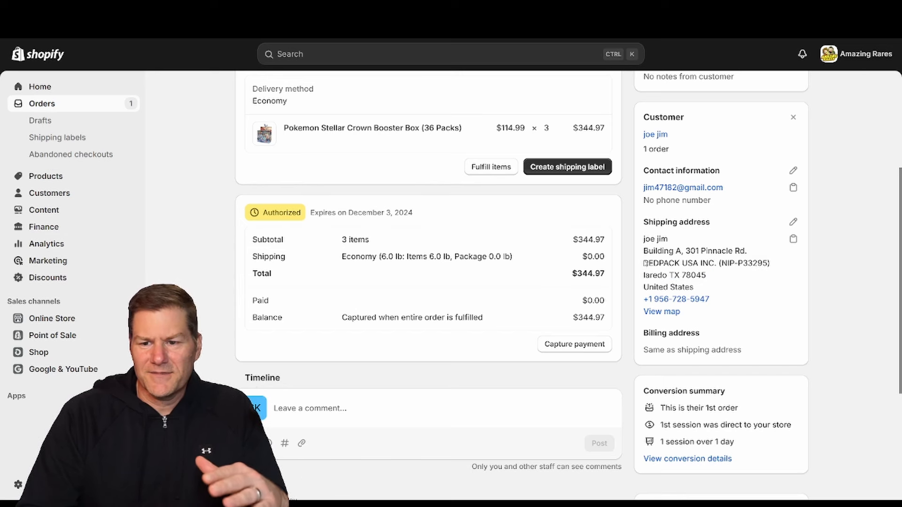
double_click(653, 263)
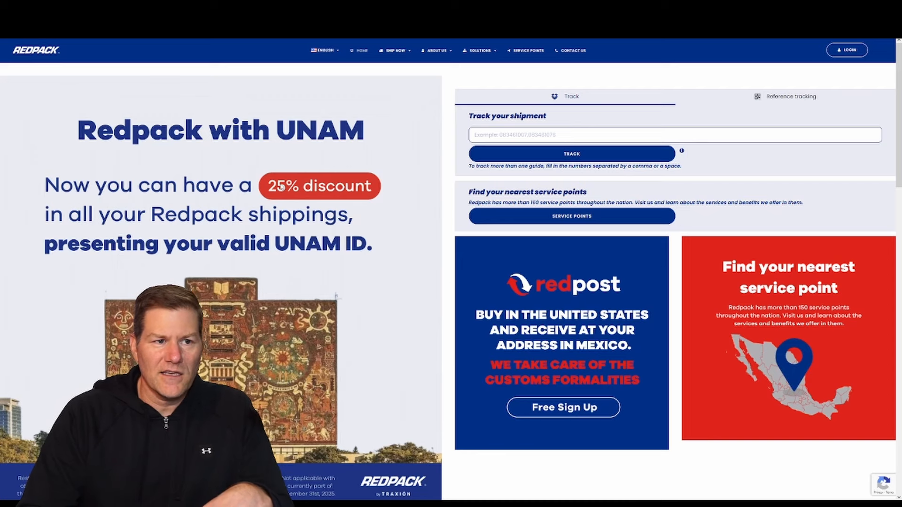
scroll(down, 3)
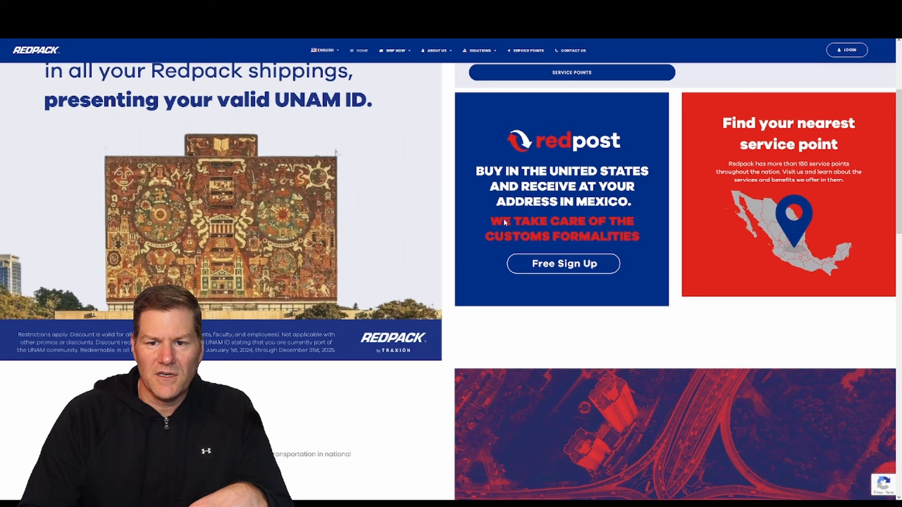
mouse_move(569, 228)
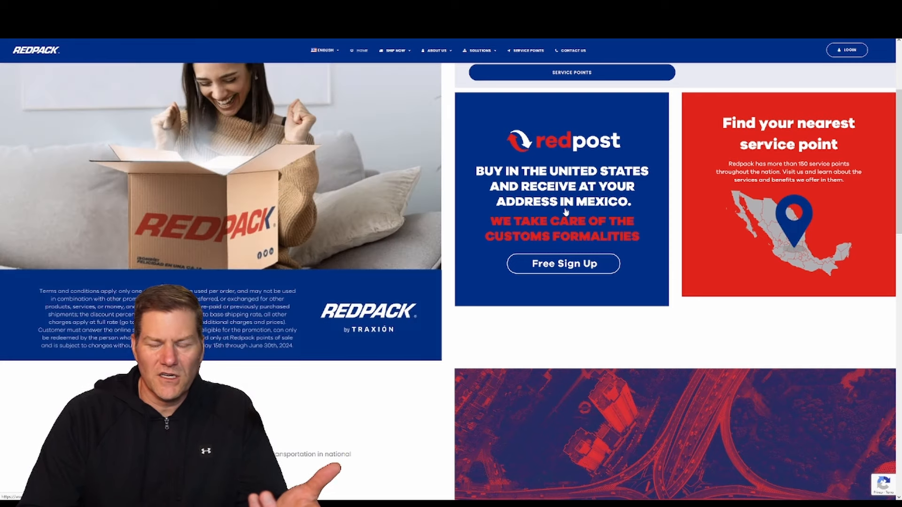
scroll(up, 3)
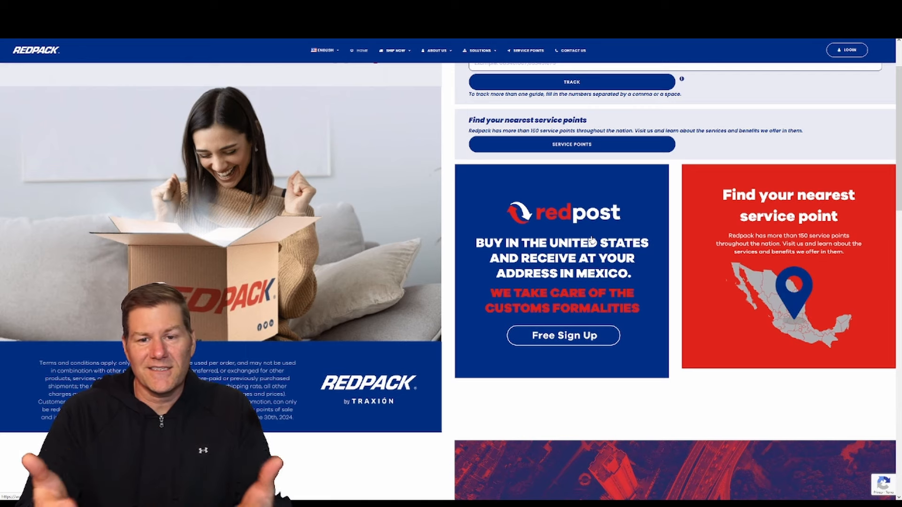
scroll(up, 3)
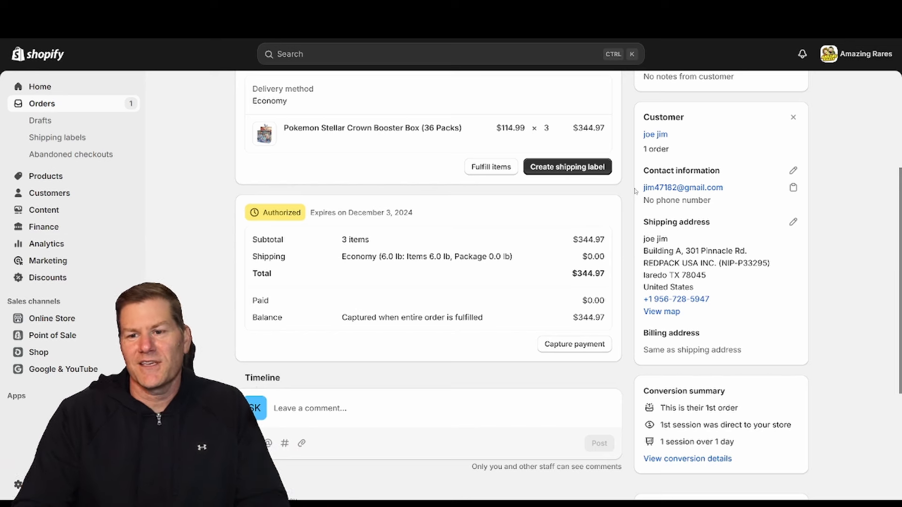
mouse_move(794, 187)
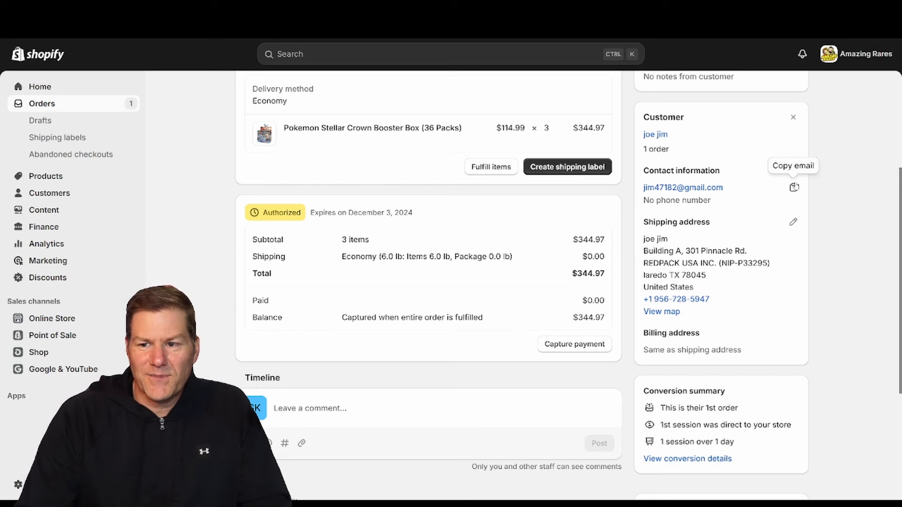
Copy the customer's contact email from order #1208.
click(794, 187)
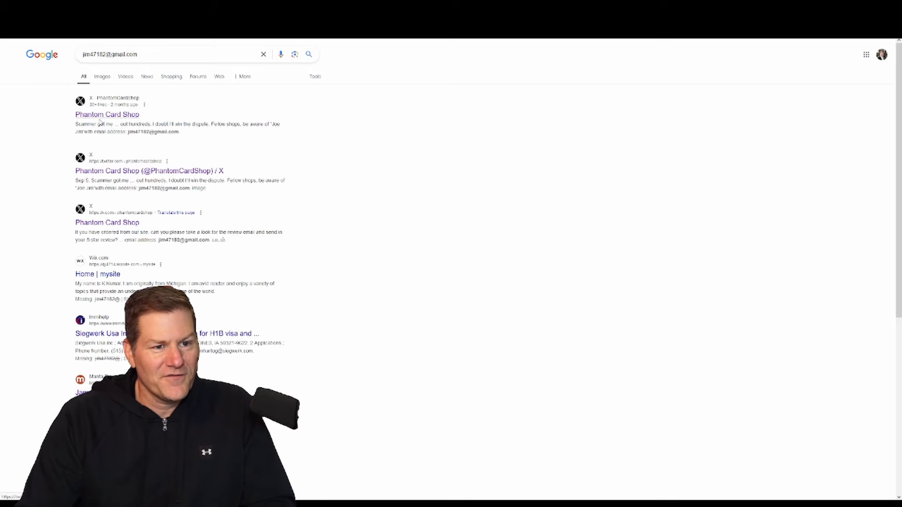
Follow the first Phantom Card Shop result on X from the email search.
double_click(84, 124)
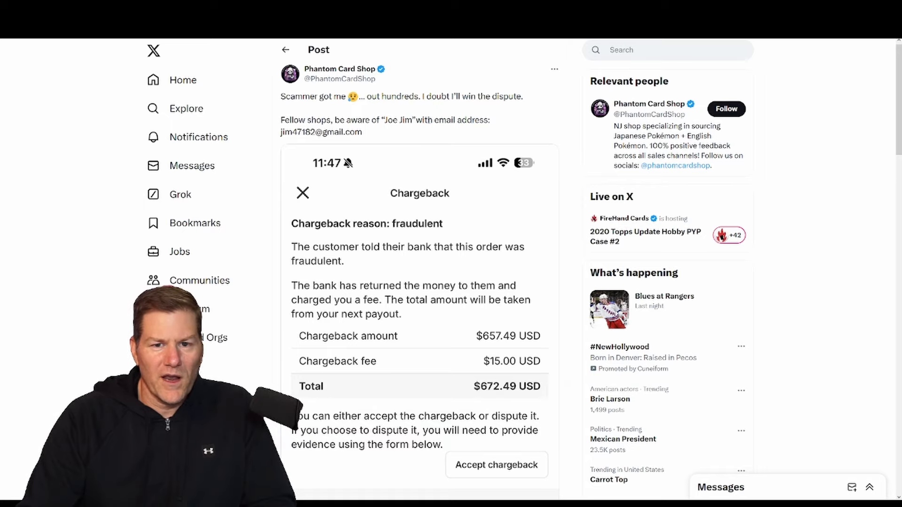
Read the Phantom Card Shop post and highlight the buyer's name above the $672.49 chargeback screenshot.
scroll(down, 3)
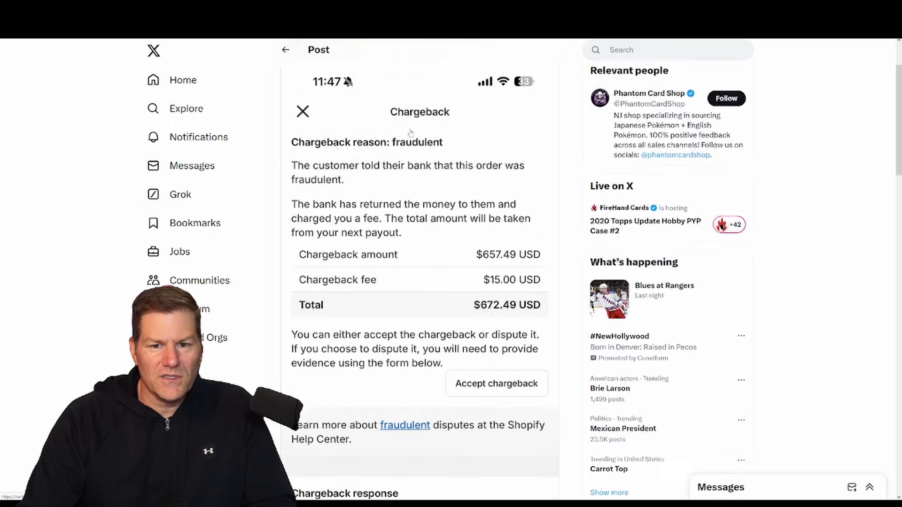
scroll(down, 3)
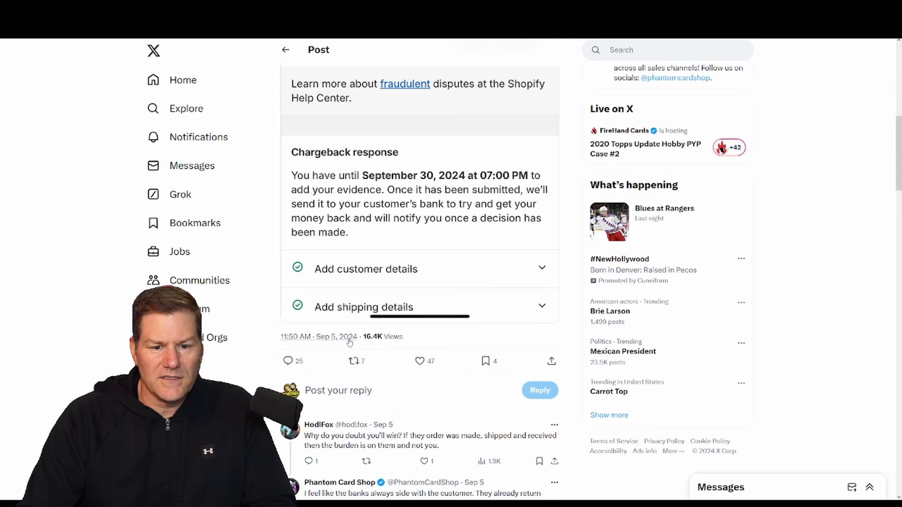
mouse_move(345, 337)
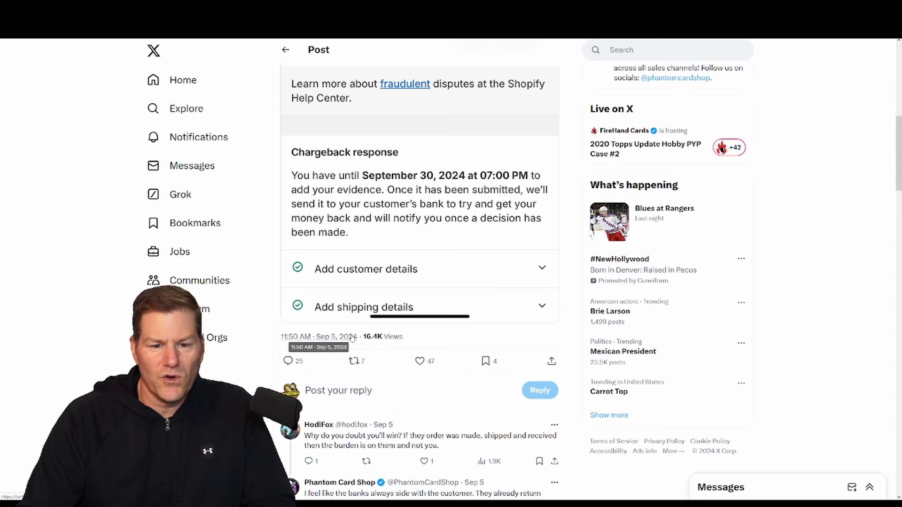
scroll(up, 3)
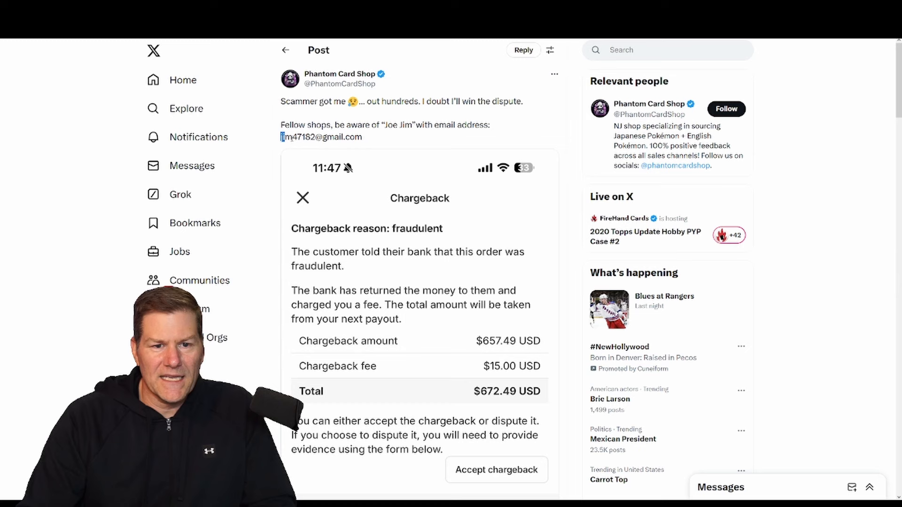
double_click(391, 125)
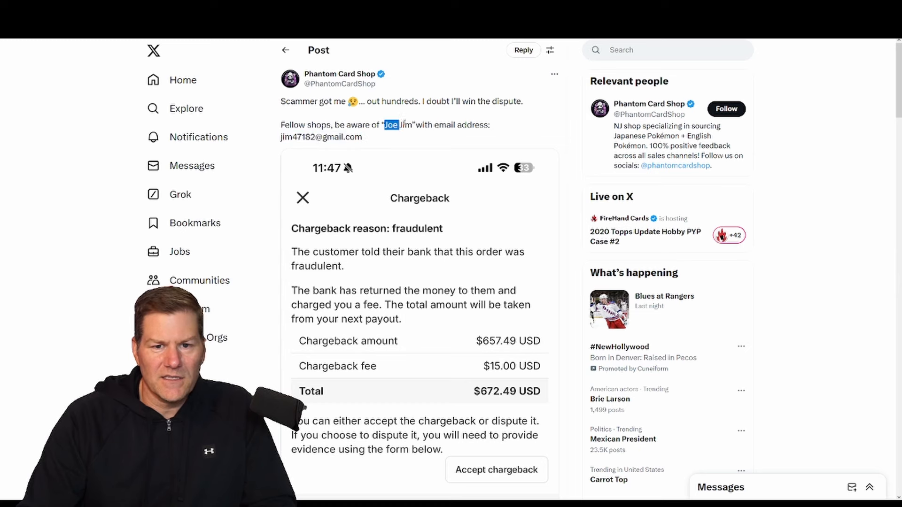
scroll(down, 3)
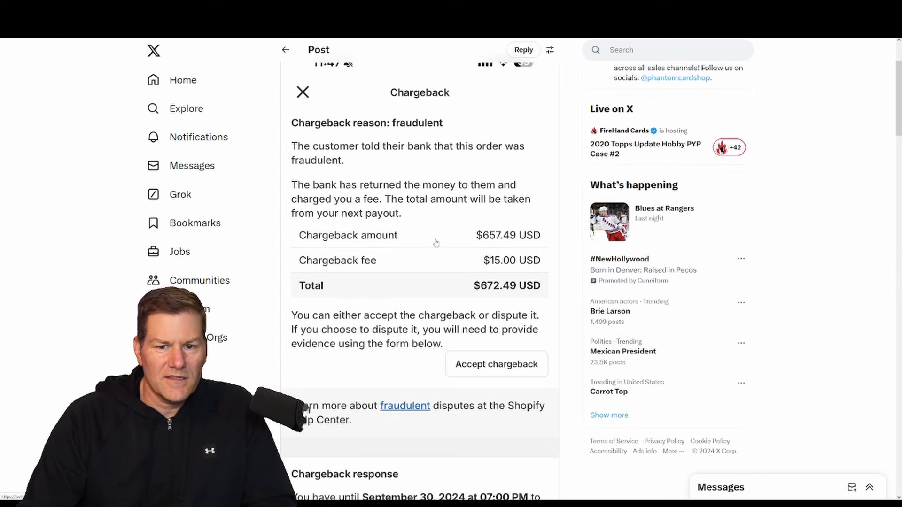
mouse_move(501, 241)
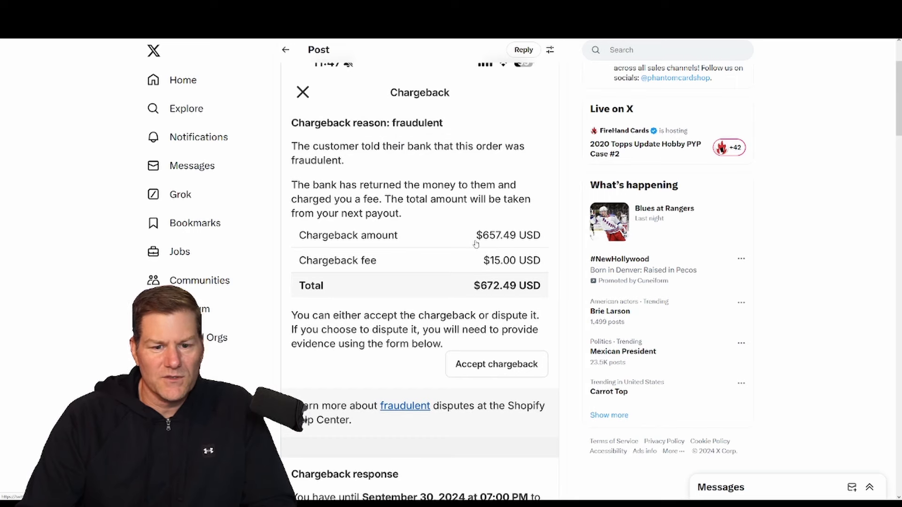
scroll(down, 3)
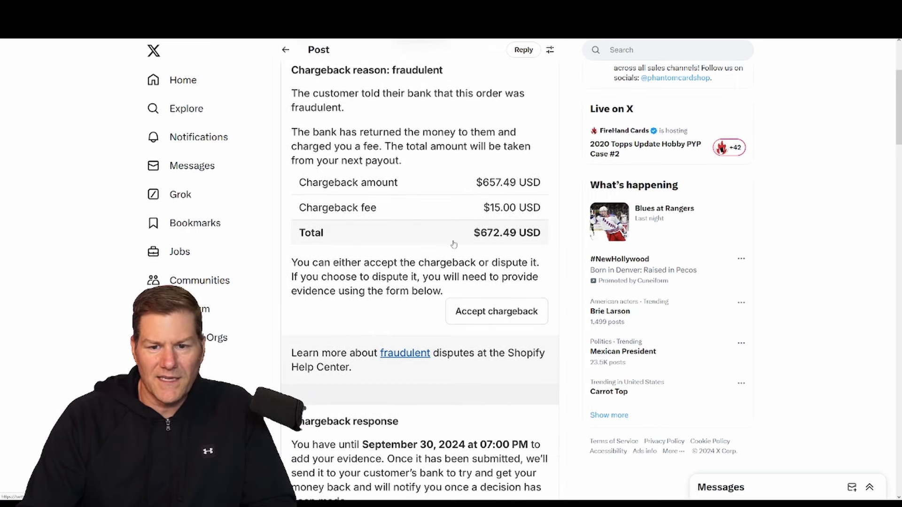
Review the chargeback screenshot and continue down to the post's replies.
scroll(down, 3)
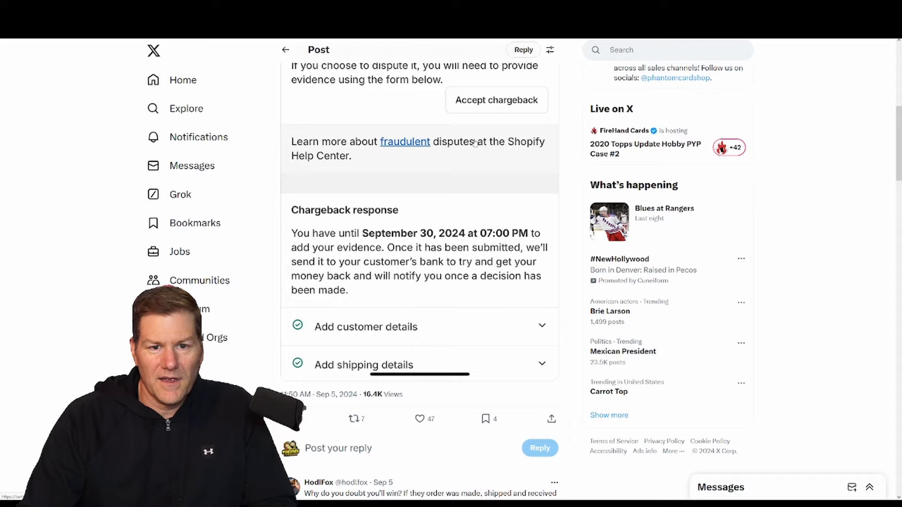
scroll(up, 3)
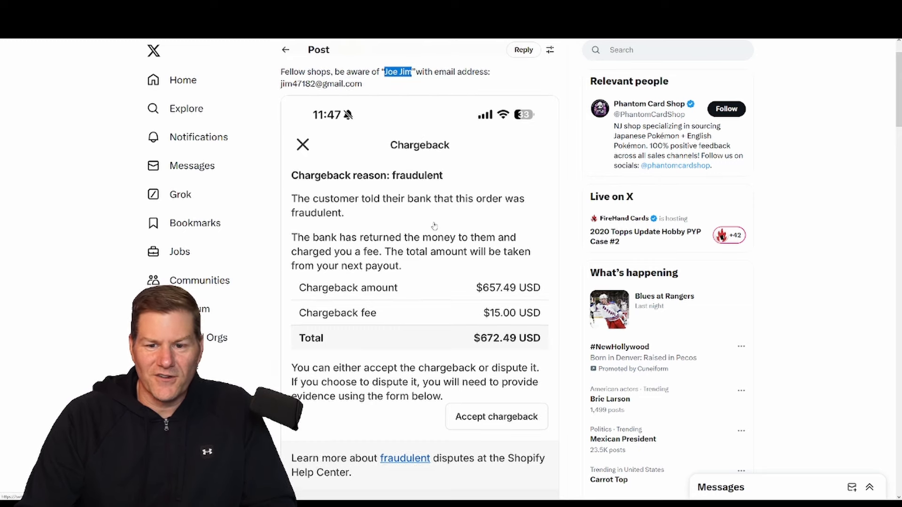
scroll(down, 3)
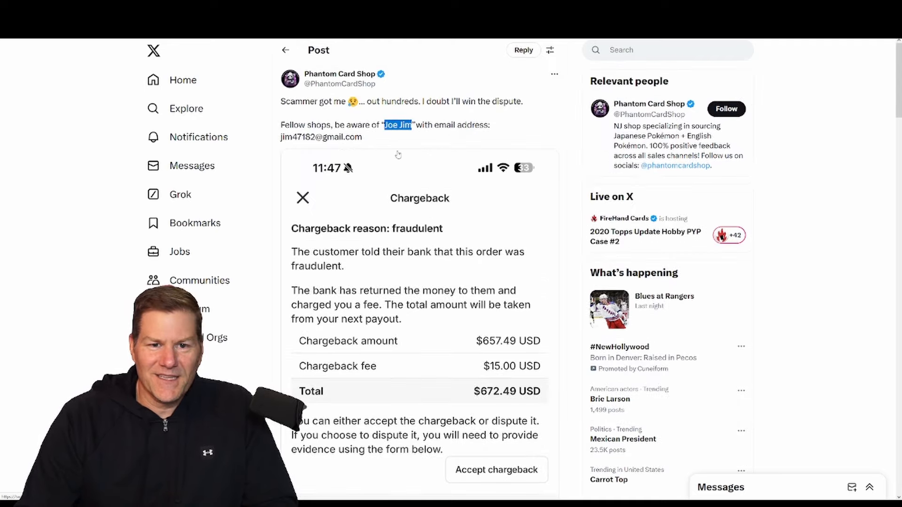
scroll(down, 3)
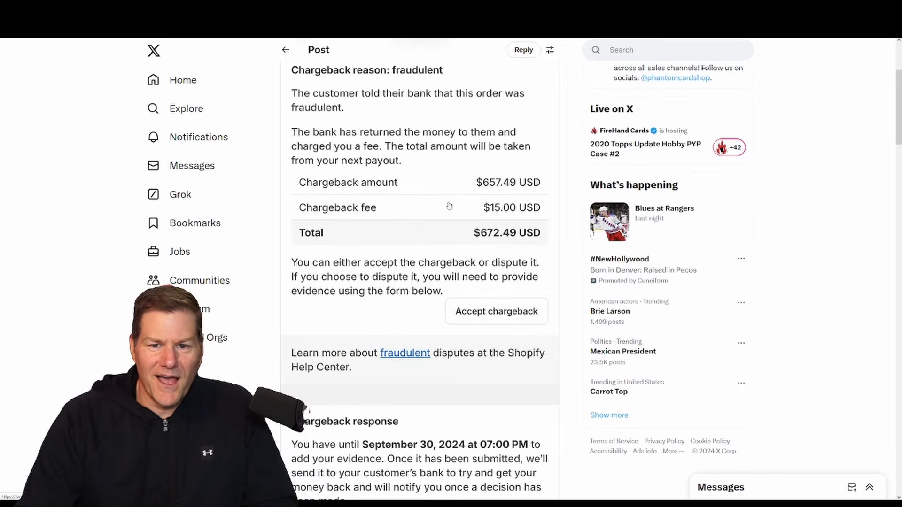
scroll(down, 3)
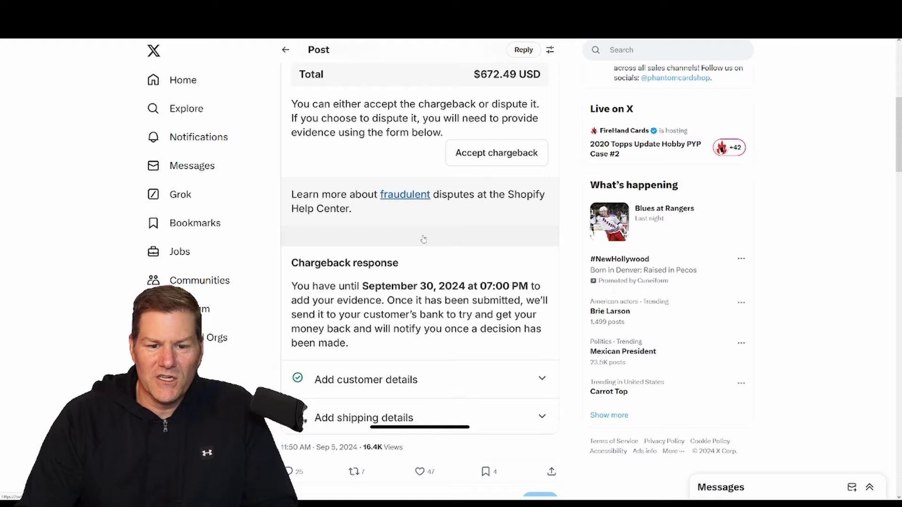
scroll(down, 3)
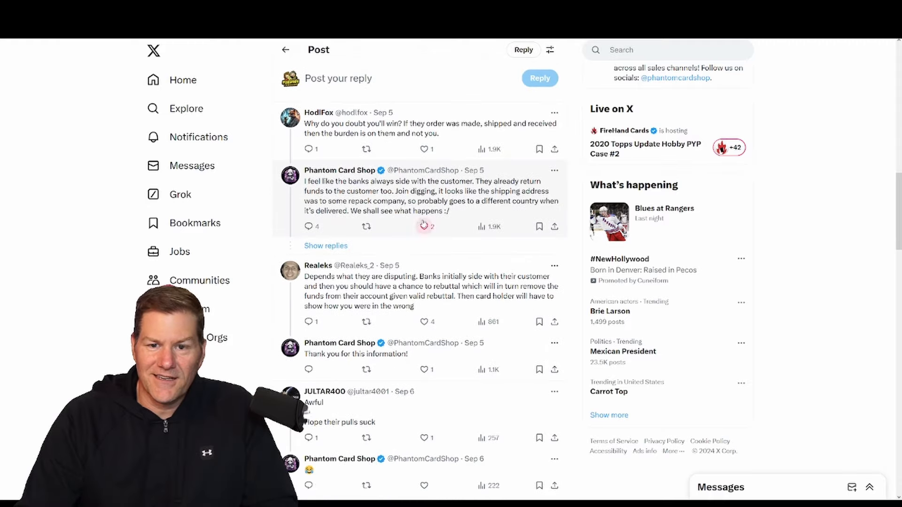
scroll(up, 3)
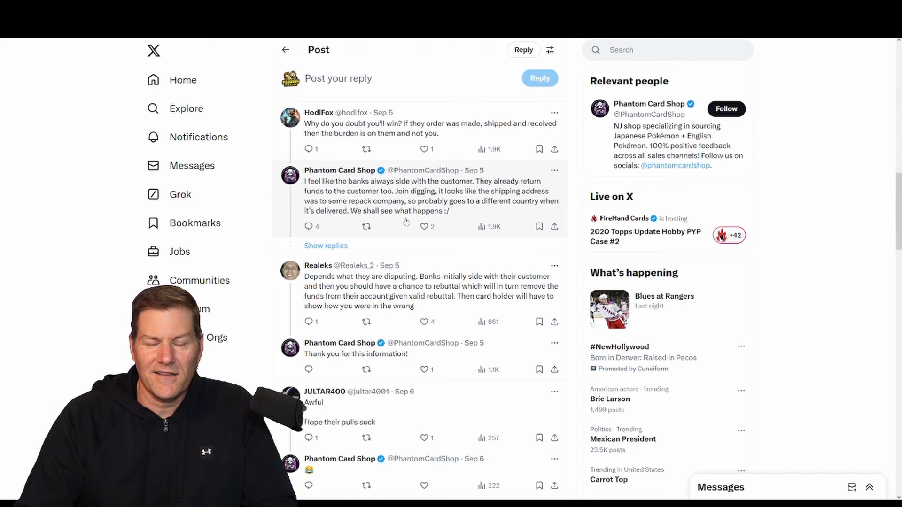
scroll(down, 3)
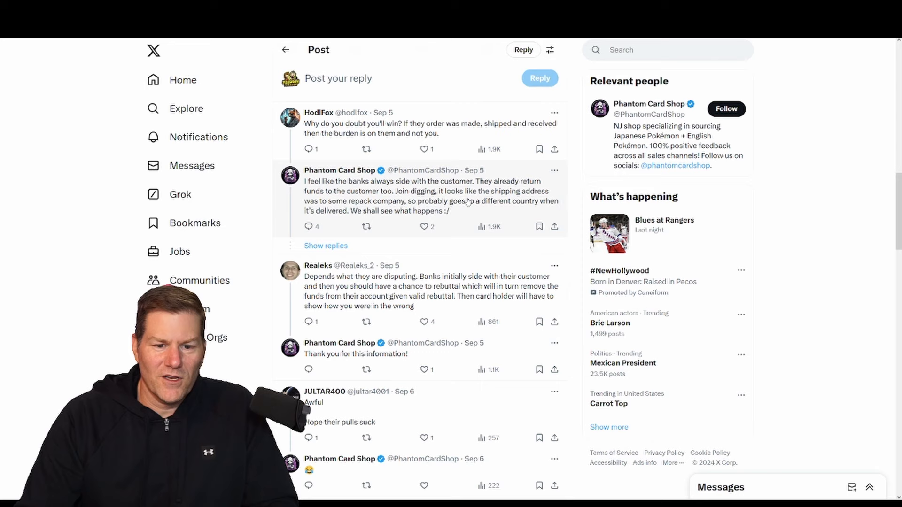
scroll(down, 3)
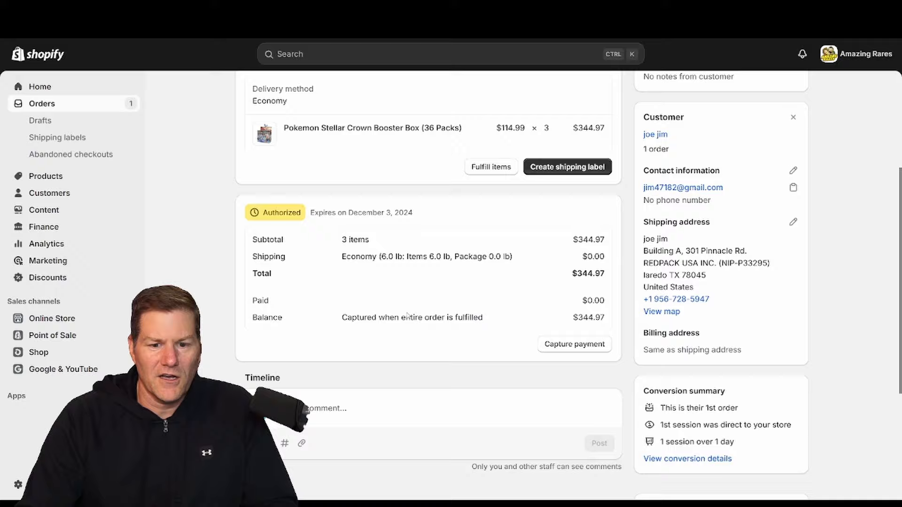
Review the order timeline's Mastercard authorization and fraud analysis entries.
scroll(down, 3)
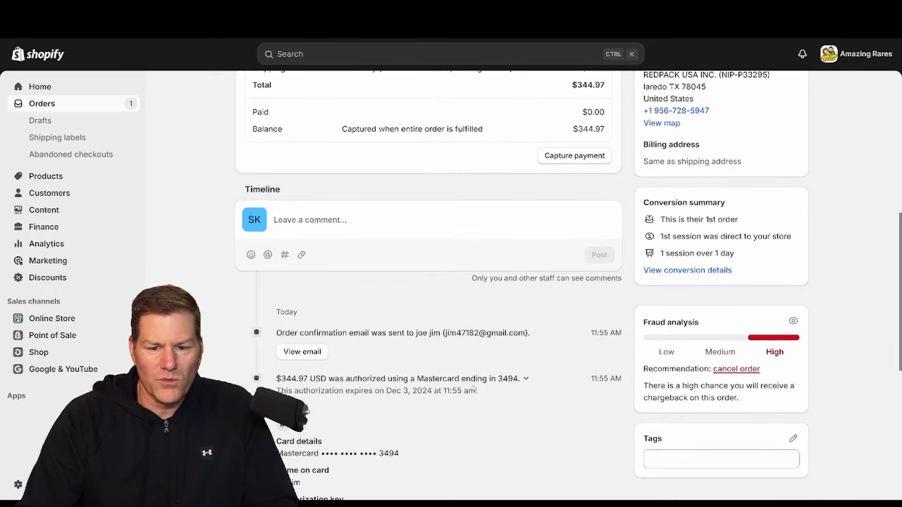
scroll(down, 3)
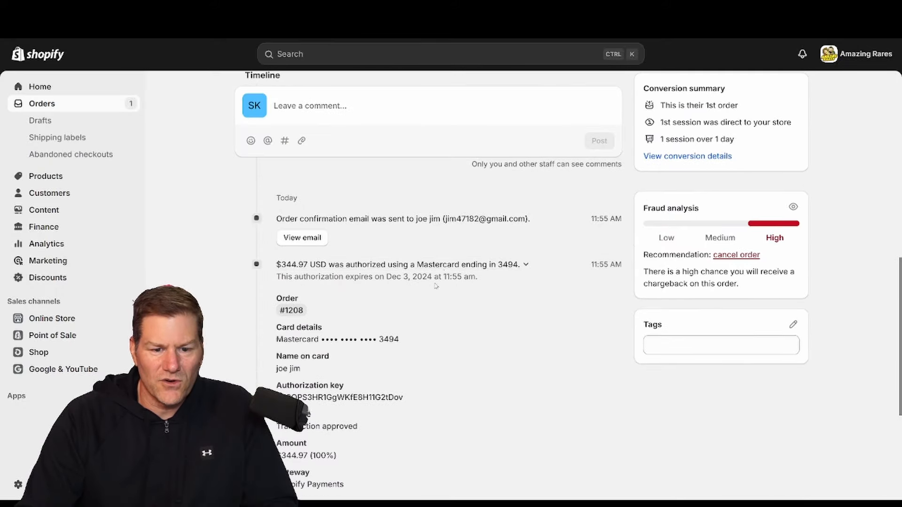
scroll(down, 3)
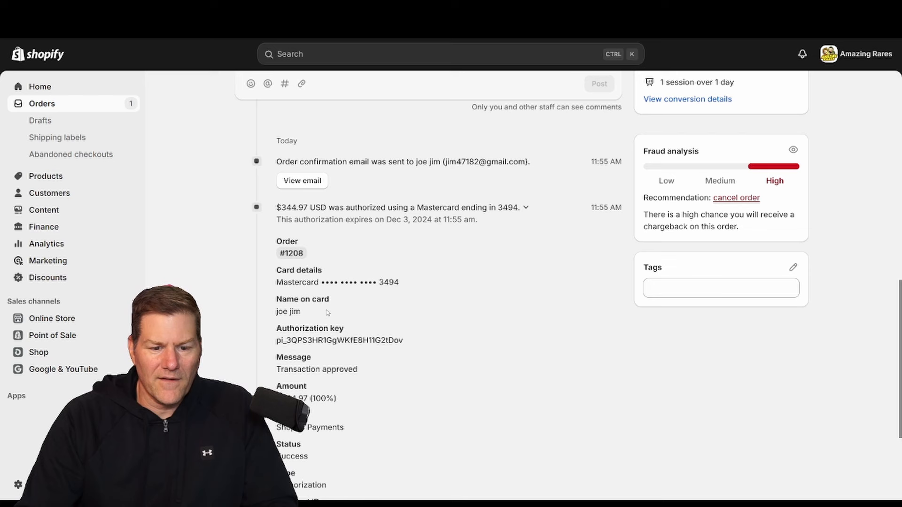
mouse_move(423, 280)
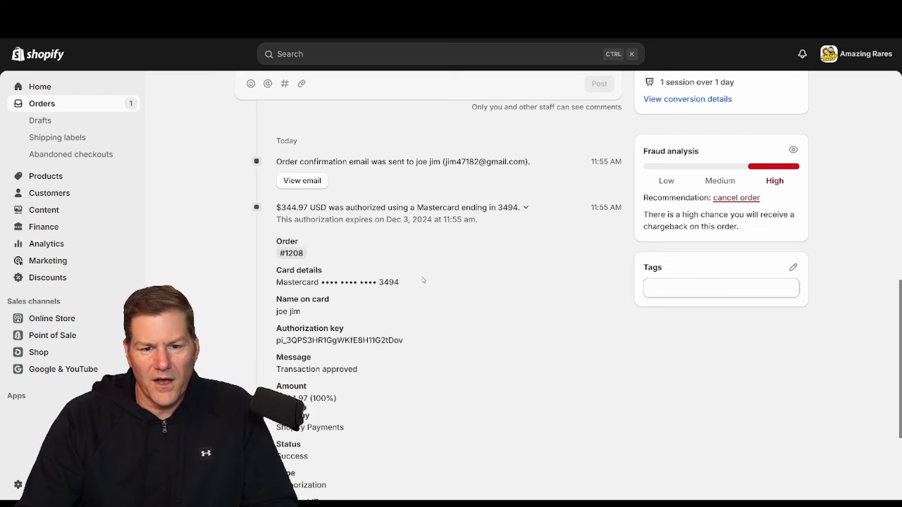
scroll(down, 3)
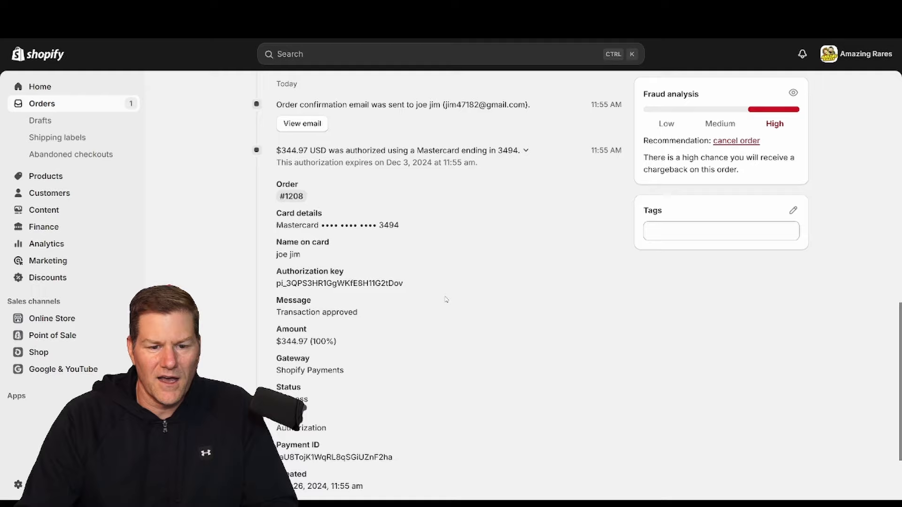
scroll(down, 3)
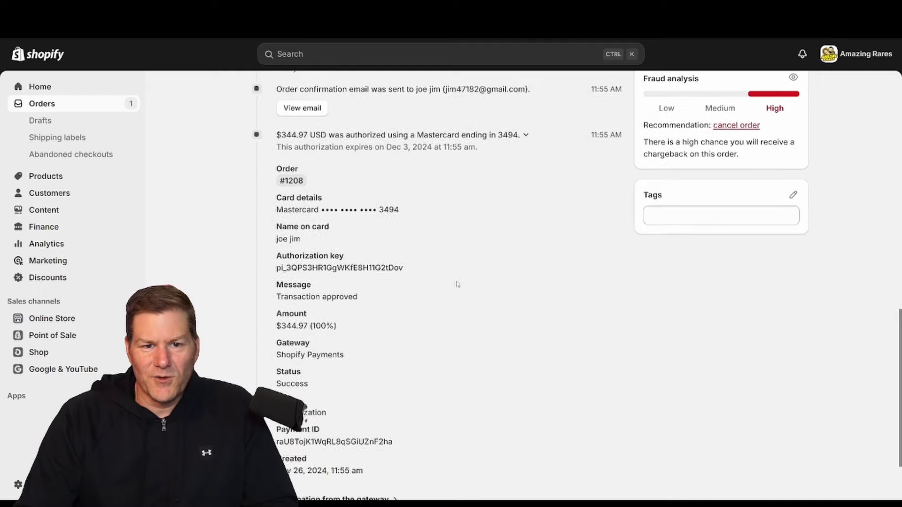
scroll(up, 3)
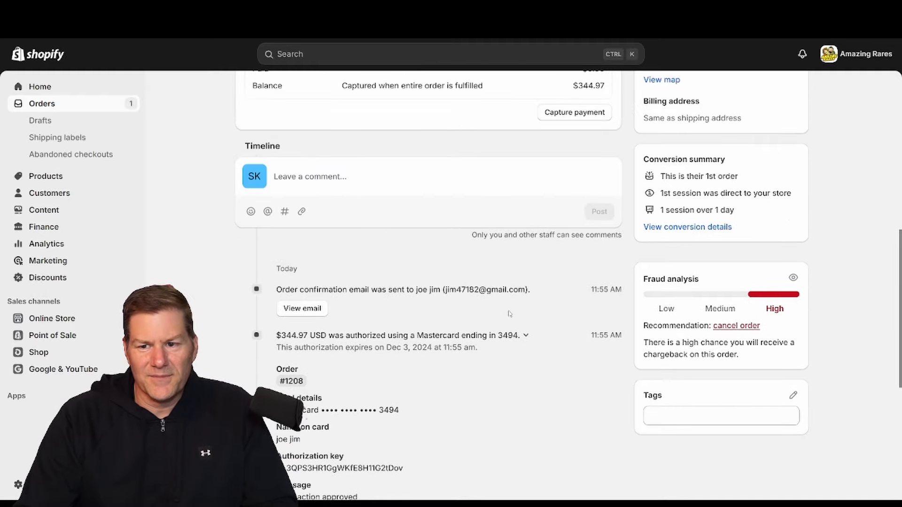
scroll(up, 3)
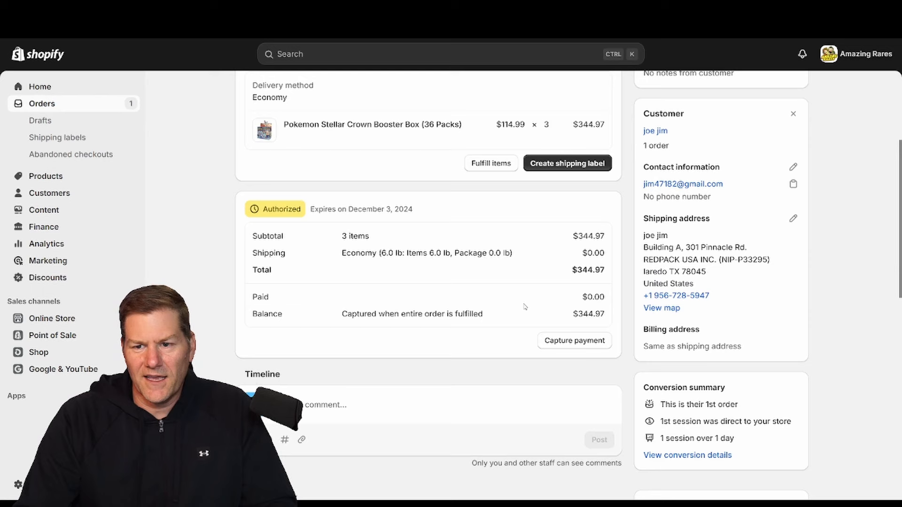
mouse_move(572, 301)
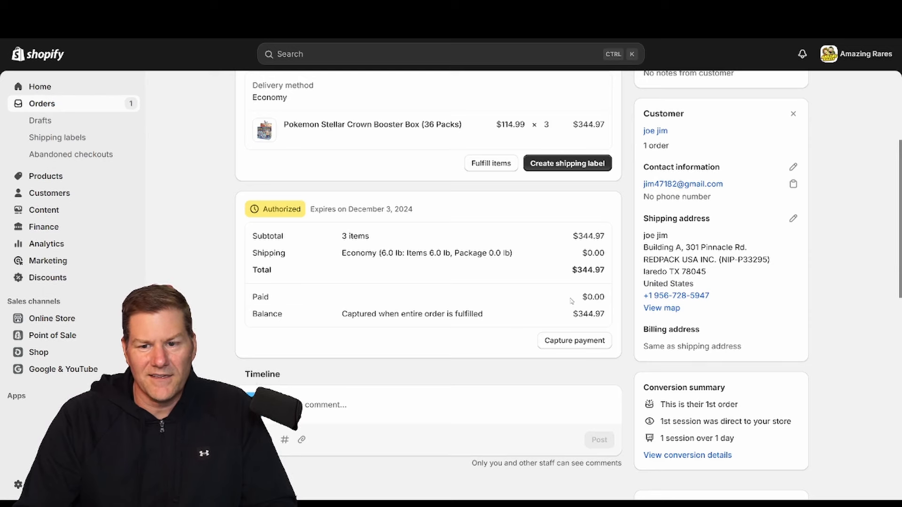
scroll(up, 3)
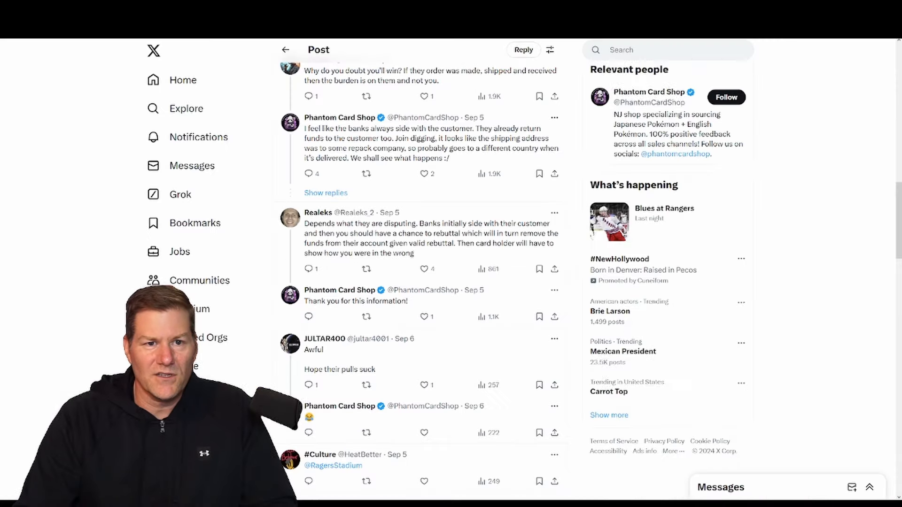
scroll(up, 3)
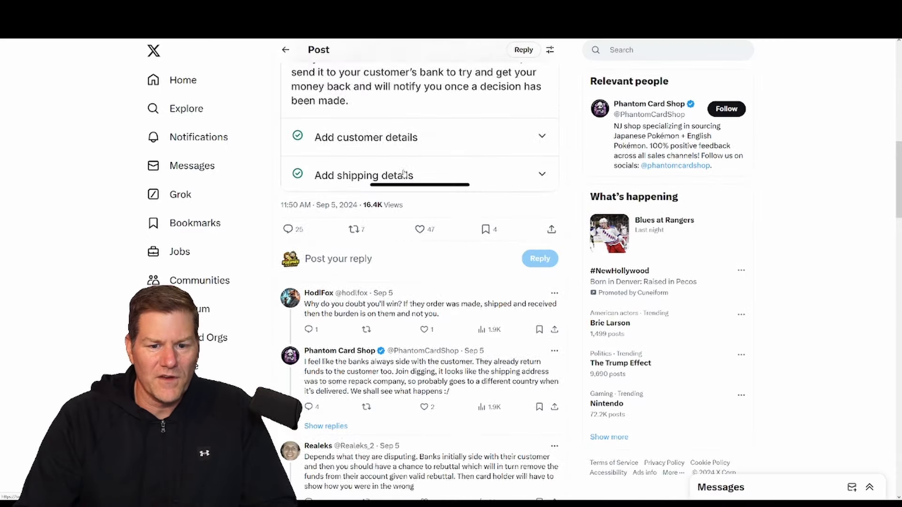
scroll(up, 3)
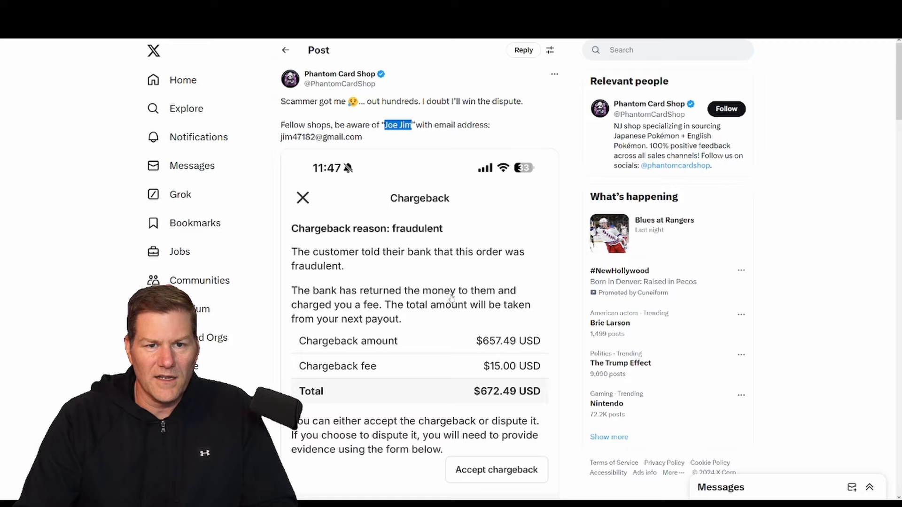
scroll(down, 3)
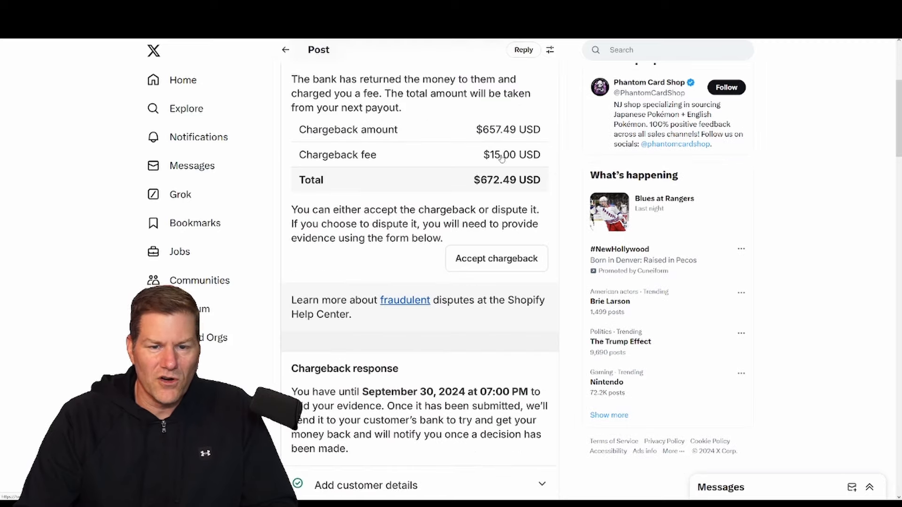
scroll(down, 3)
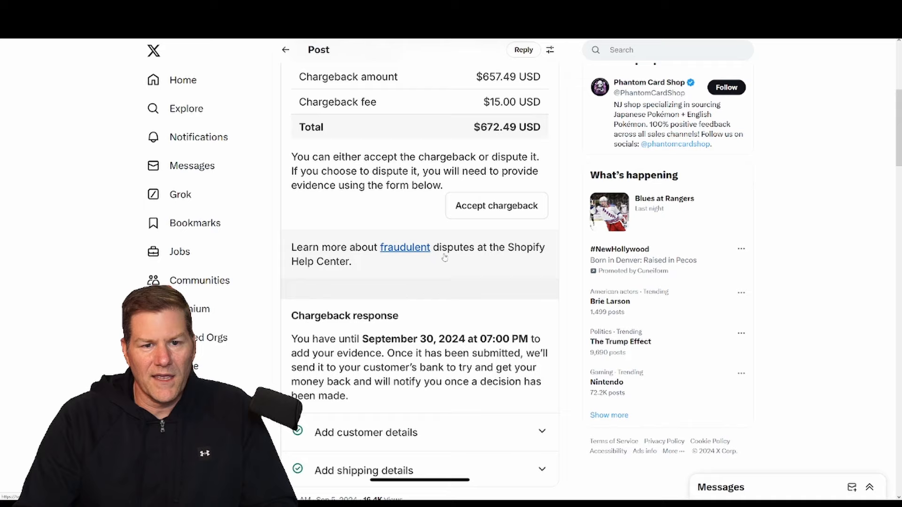
scroll(down, 3)
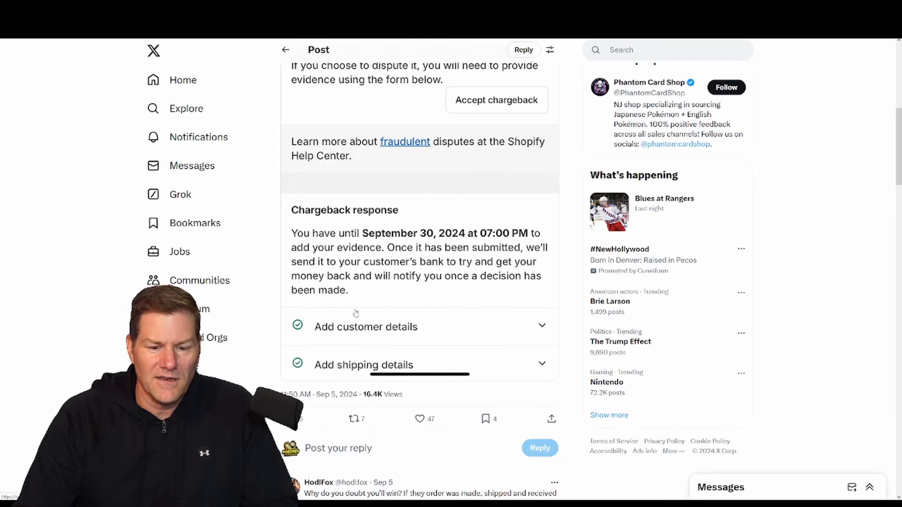
scroll(down, 3)
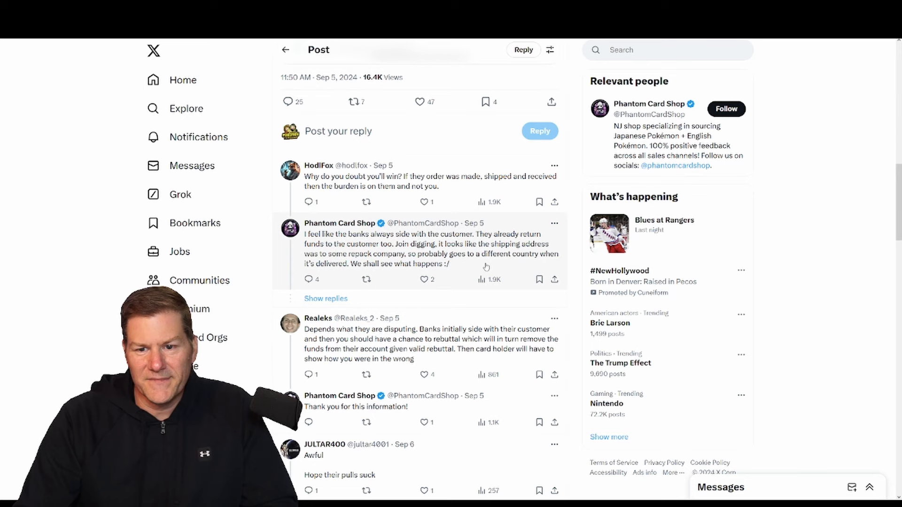
mouse_move(451, 274)
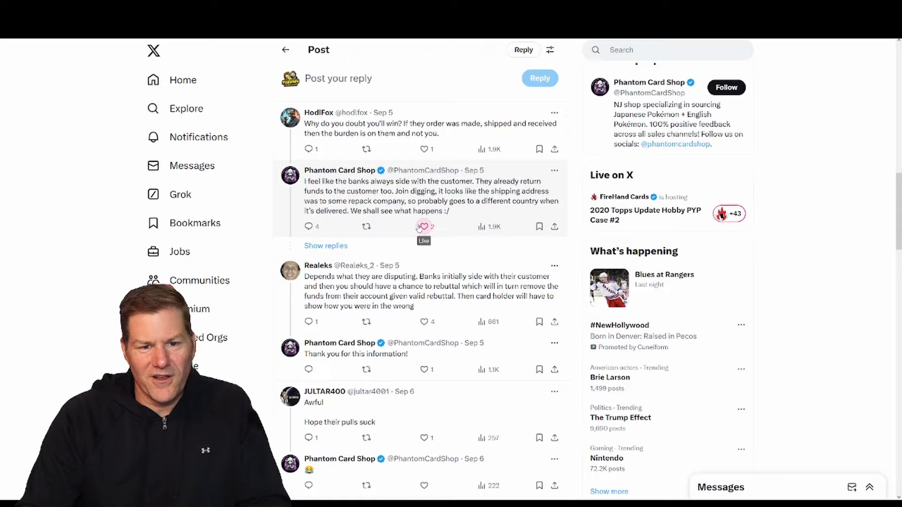
Reach the SammysCardShop reply with its own 'High risk of fraud detected' screenshot for the same buyer.
scroll(down, 3)
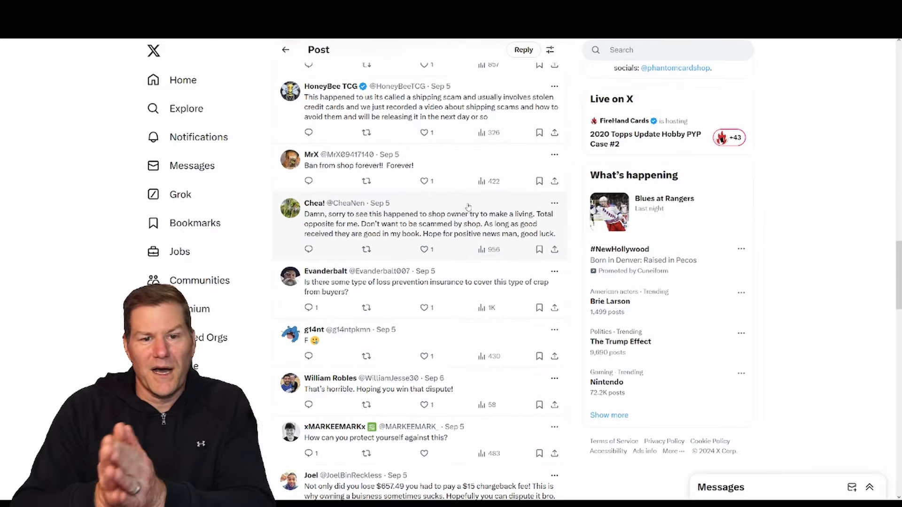
scroll(down, 3)
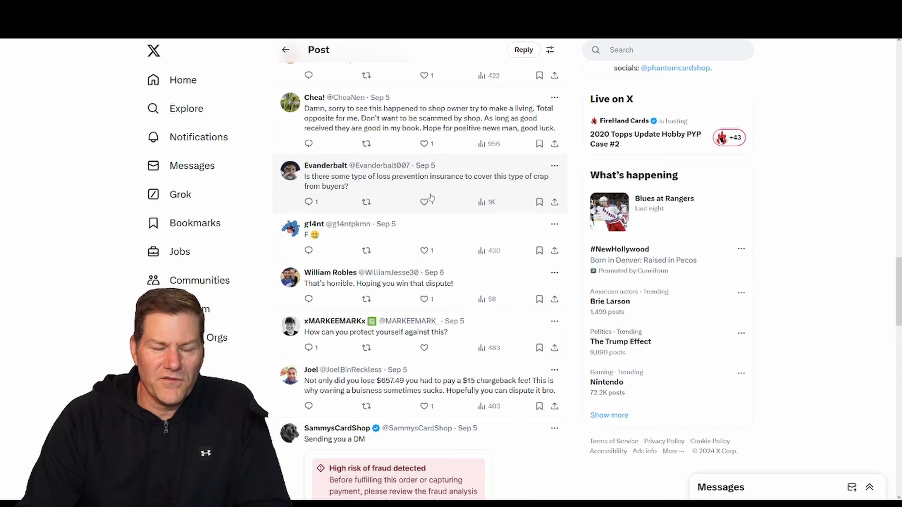
scroll(down, 3)
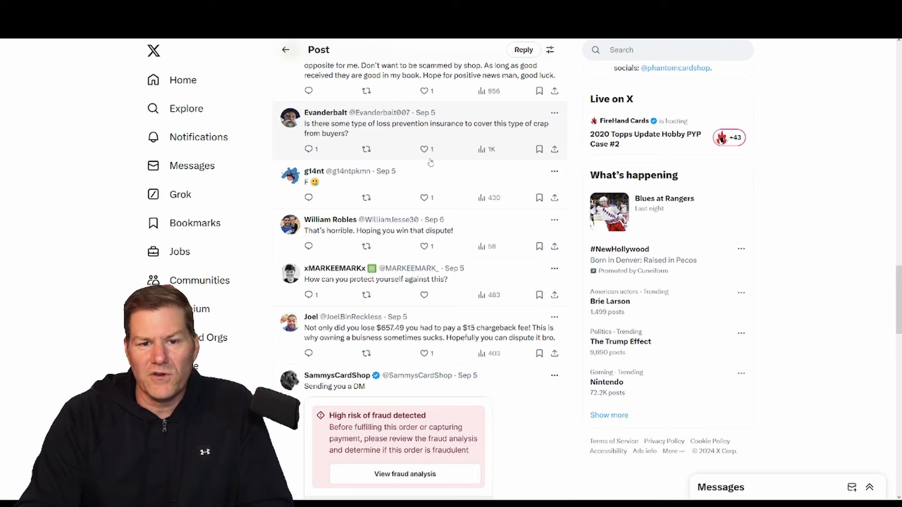
scroll(down, 3)
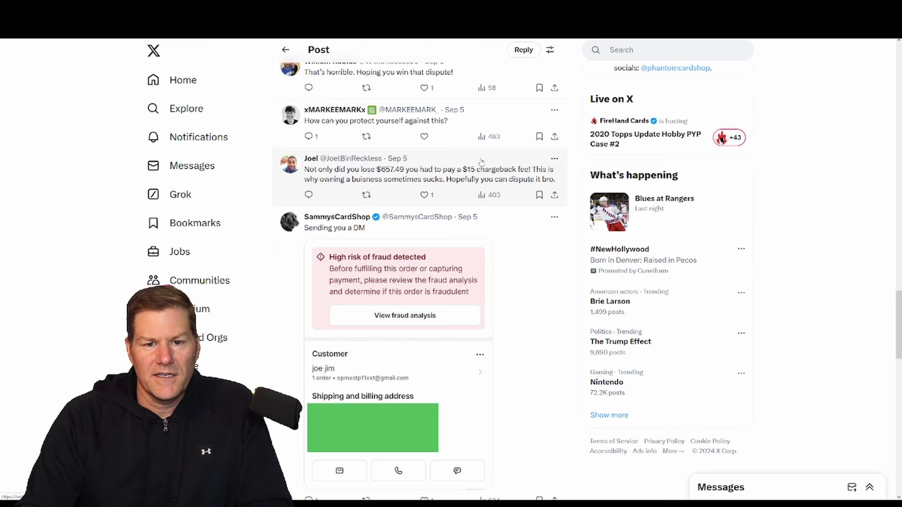
mouse_move(393, 158)
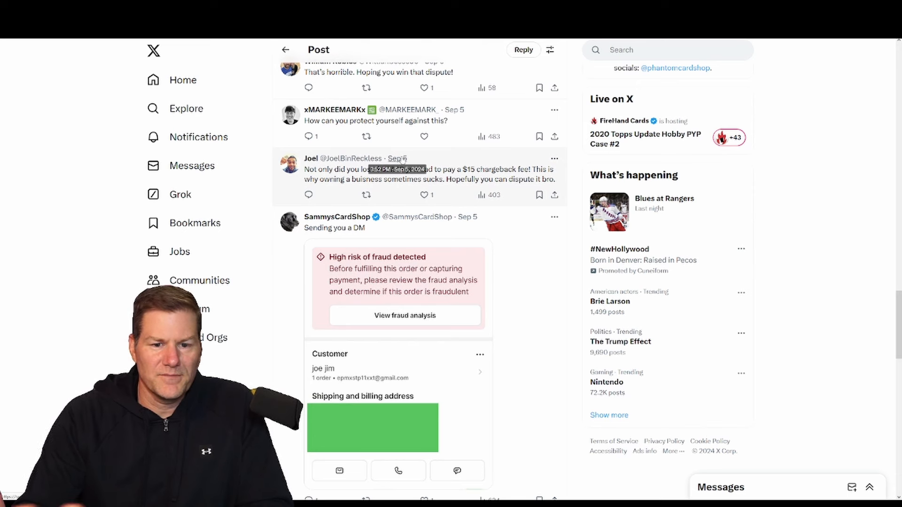
mouse_move(475, 179)
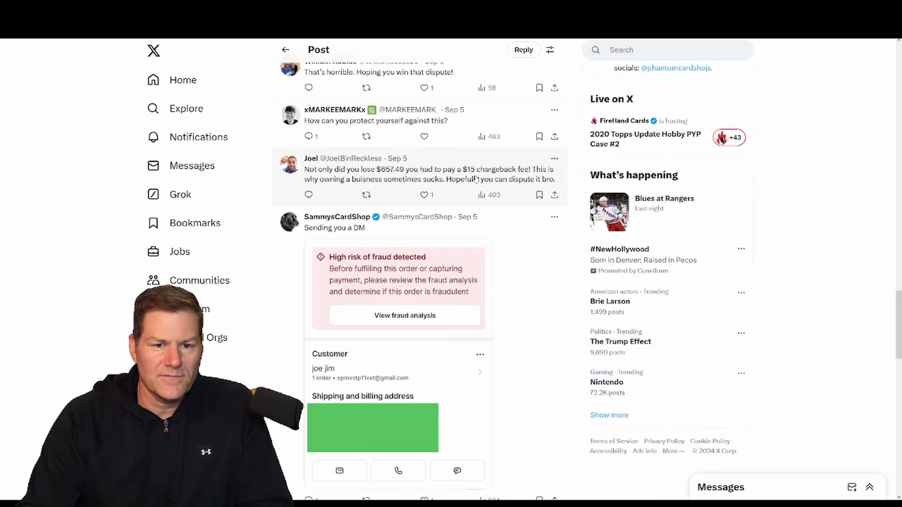